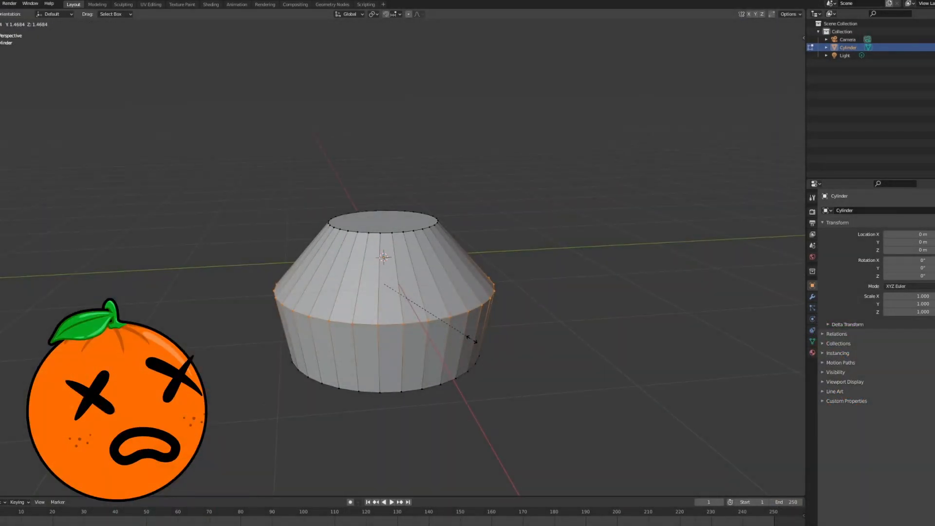
Enter Edit Mode to scale down the cylinder's top loop into a jelly-mould taper
key(Tab)
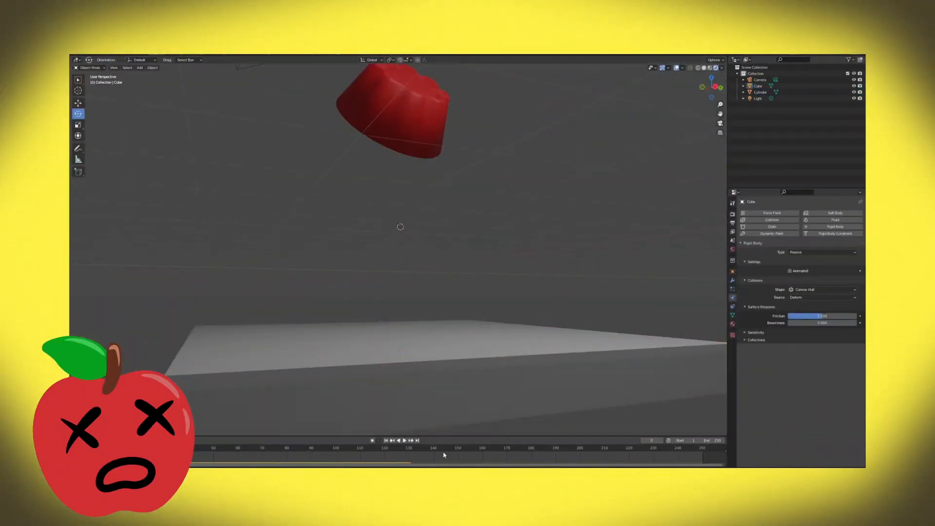
Select the floor cube so it can receive Passive rigid body physics
click(399, 441)
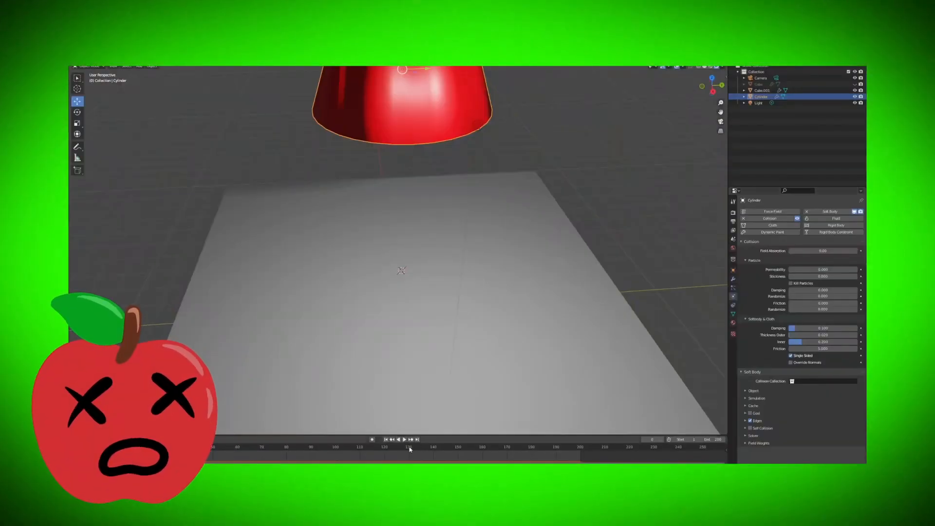
Scrub the timeline to frame 27, where the jelly hits the floor
click(401, 440)
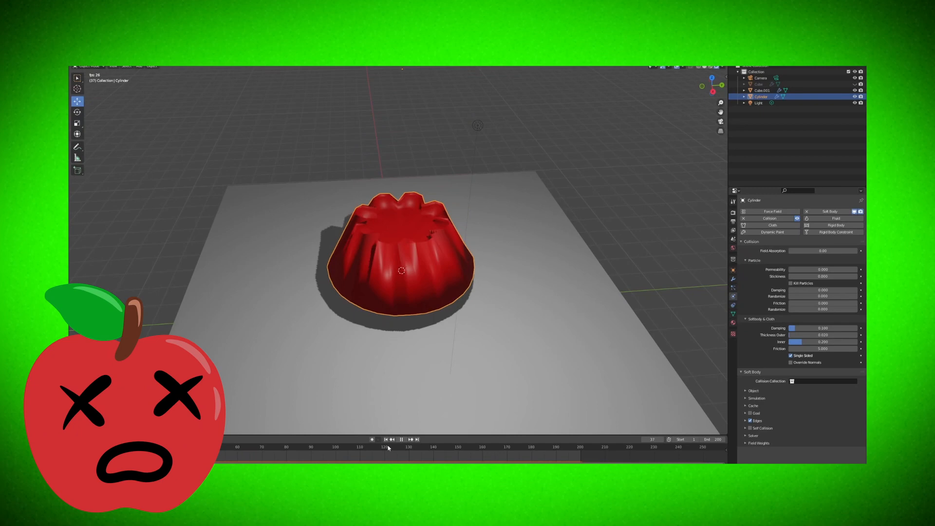